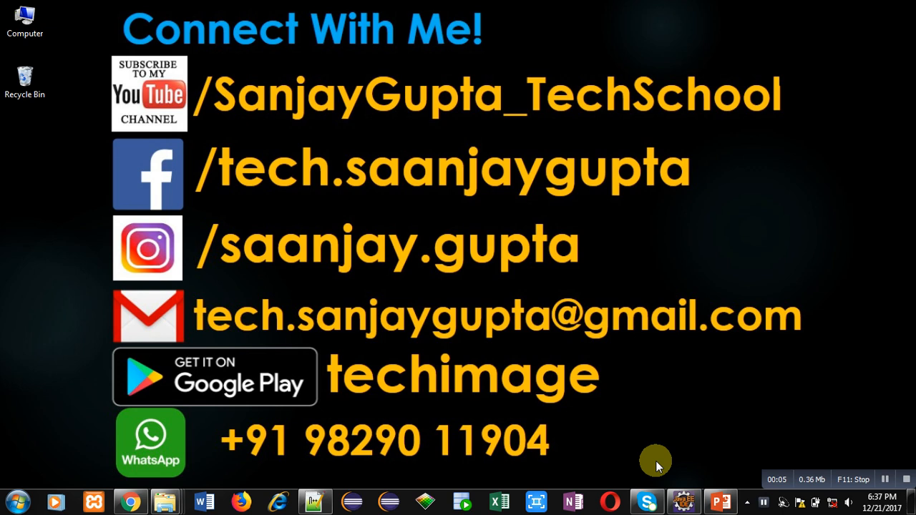
{"action": "mouse_move", "coordinate": [827, 437]}
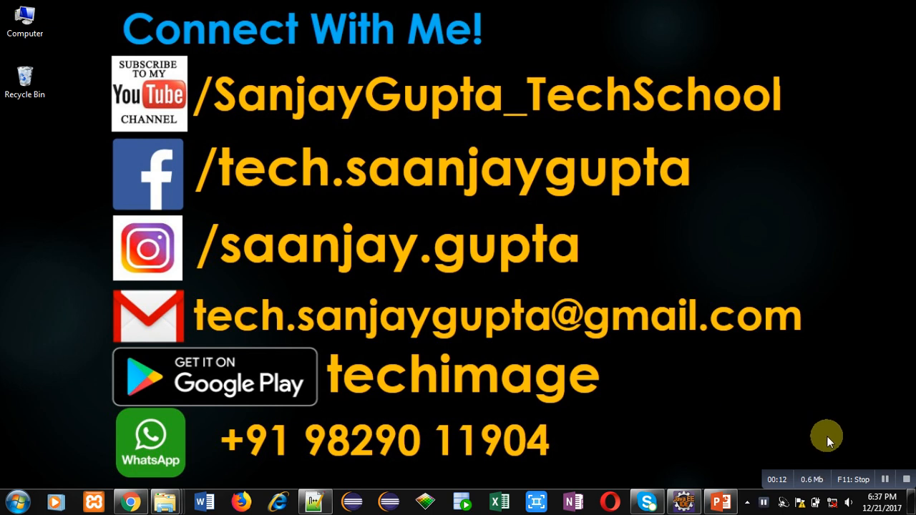
{"action": "mouse_move", "coordinate": [846, 465]}
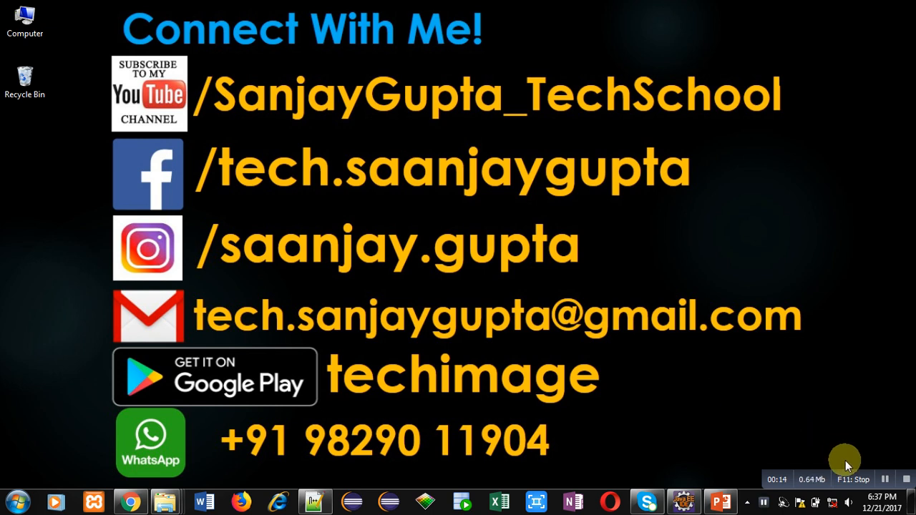
{"action": "mouse_move", "coordinate": [573, 412]}
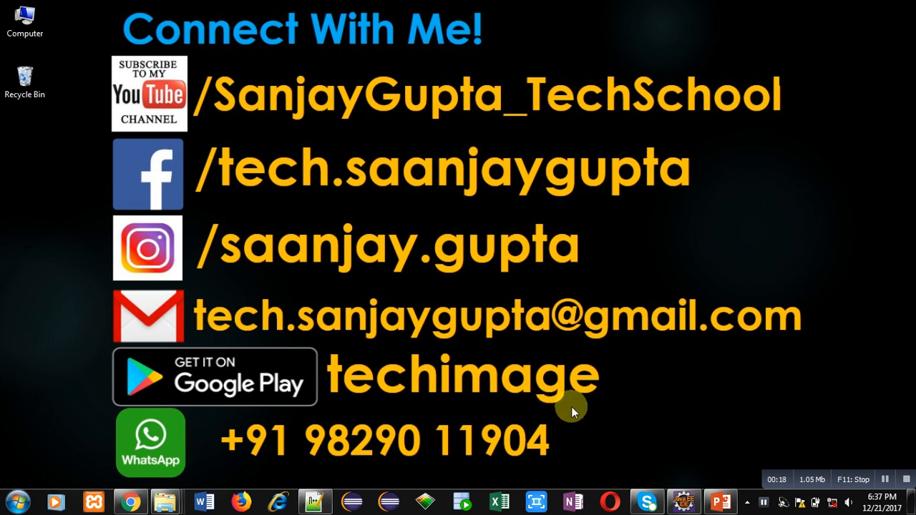
{"action": "mouse_move", "coordinate": [609, 407]}
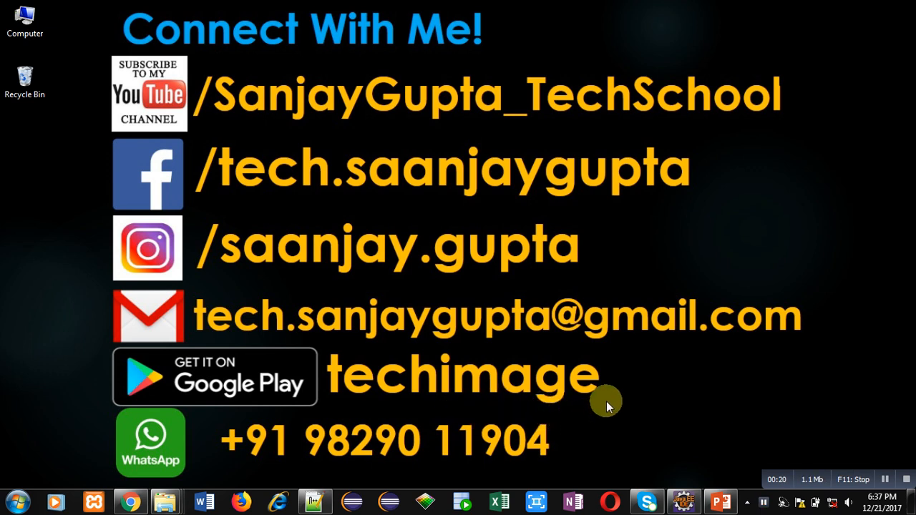
{"action": "mouse_move", "coordinate": [620, 381]}
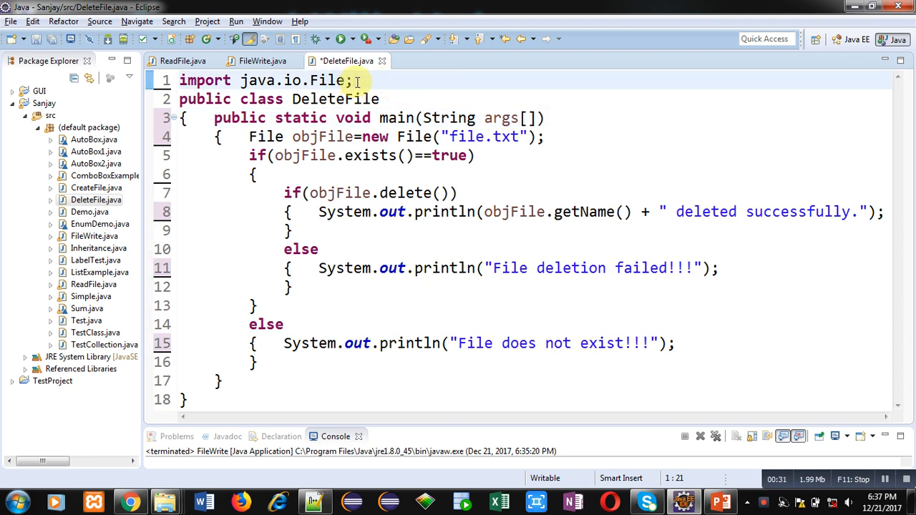
Walk through the java.io.File import, DeleteFile class and objFile declaration for file.txt
{"action": "double_click", "coordinate": [326, 80]}
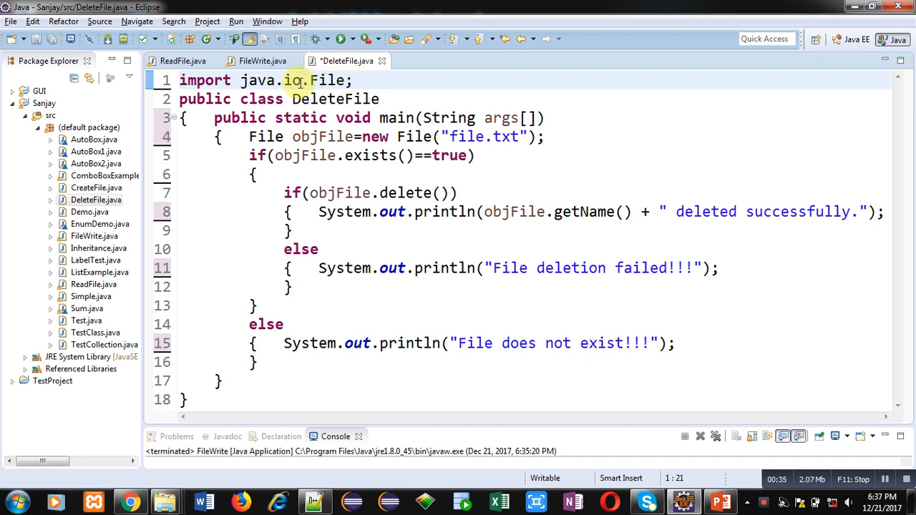
{"action": "left_click", "coordinate": [308, 98]}
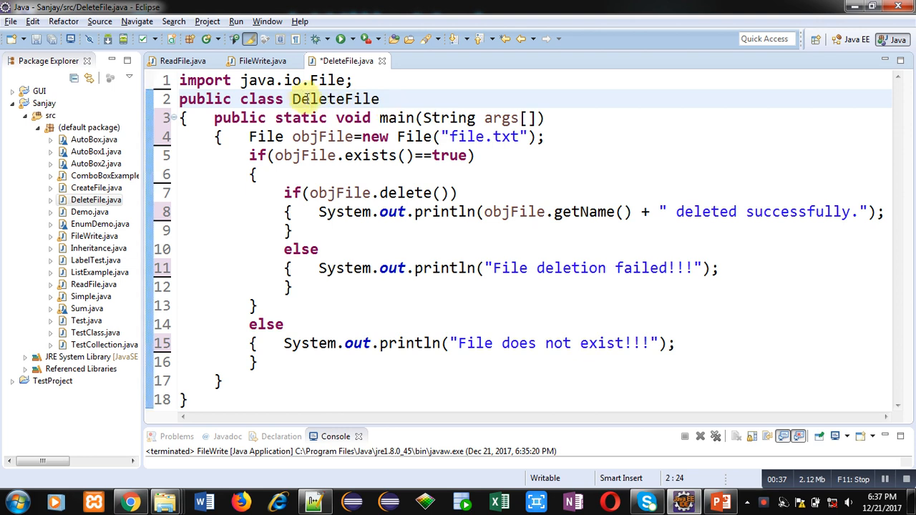
{"action": "left_click", "coordinate": [383, 99]}
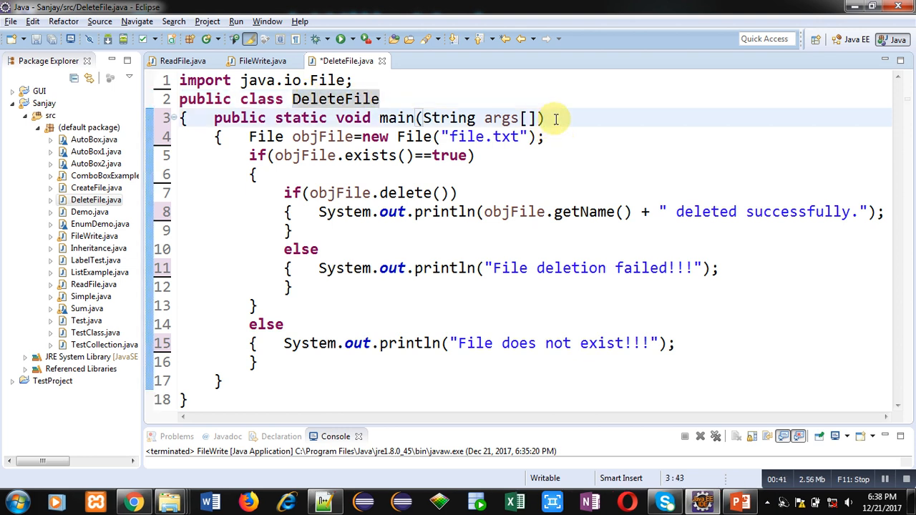
{"action": "mouse_move", "coordinate": [304, 137]}
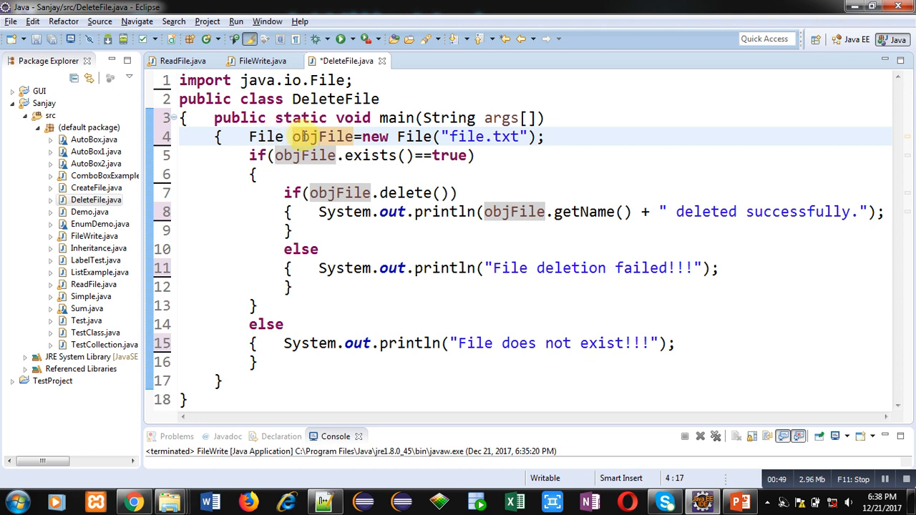
{"action": "left_click", "coordinate": [536, 136]}
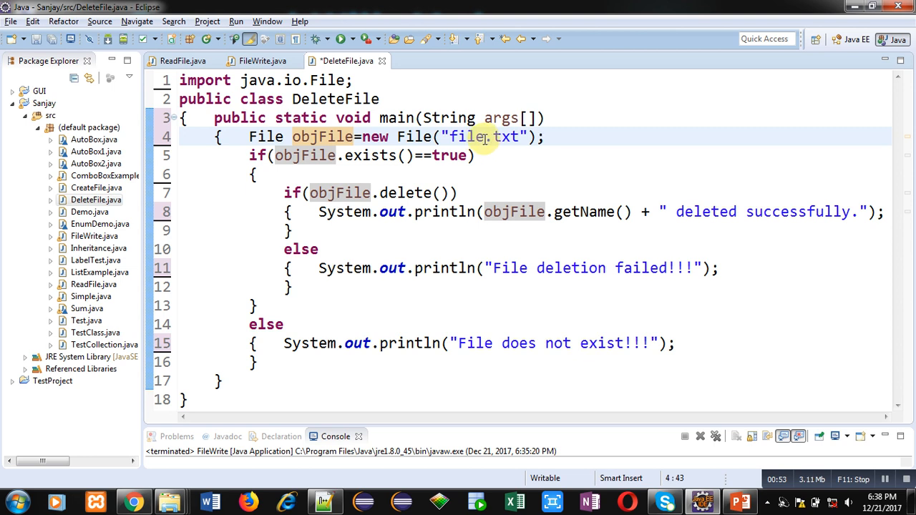
{"action": "double_click", "coordinate": [465, 137]}
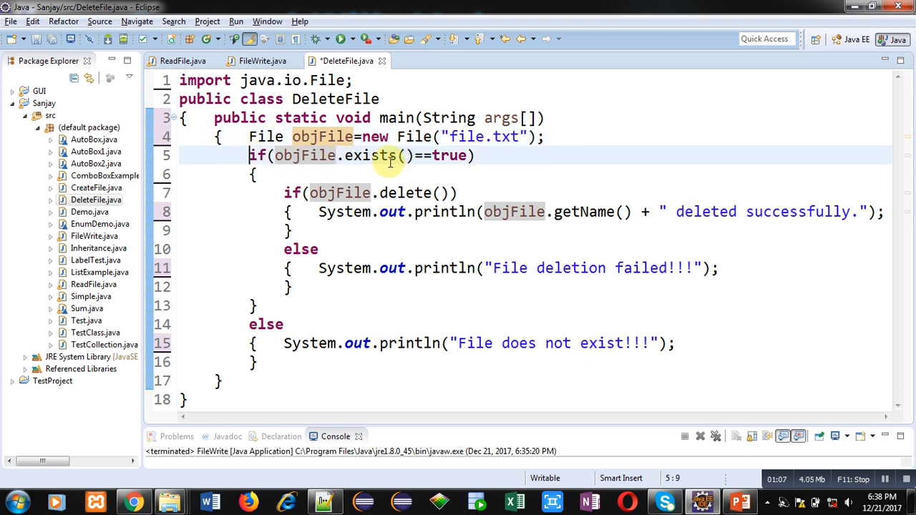
{"action": "mouse_move", "coordinate": [365, 156]}
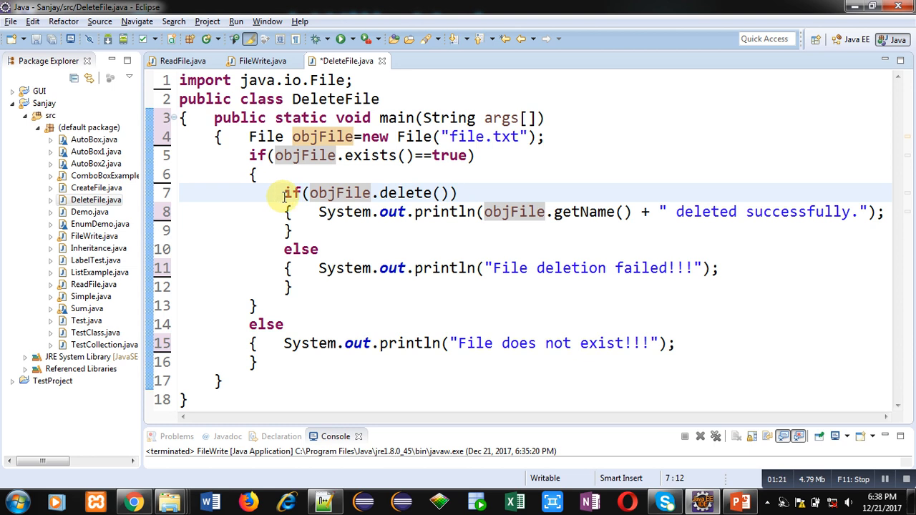
Walk through the existence check, delete condition, getName call and else branches
{"action": "left_click", "coordinate": [244, 324]}
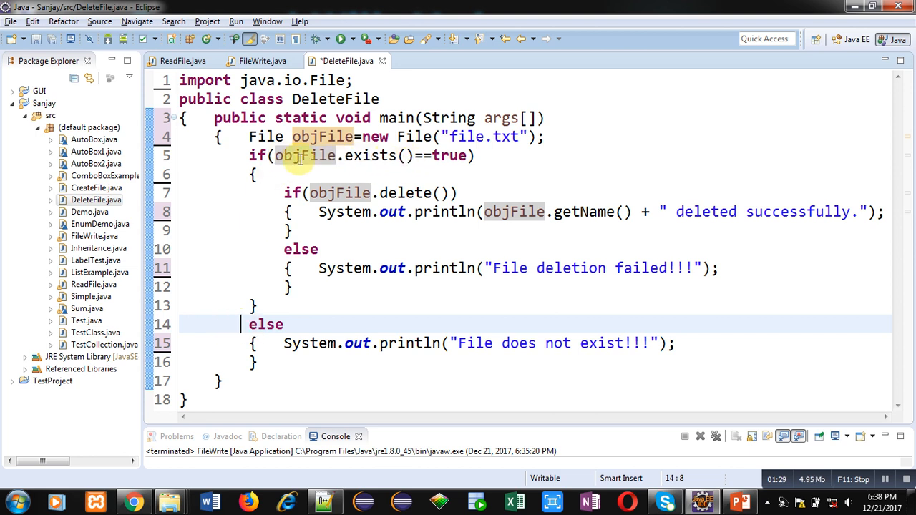
{"action": "left_click", "coordinate": [268, 155]}
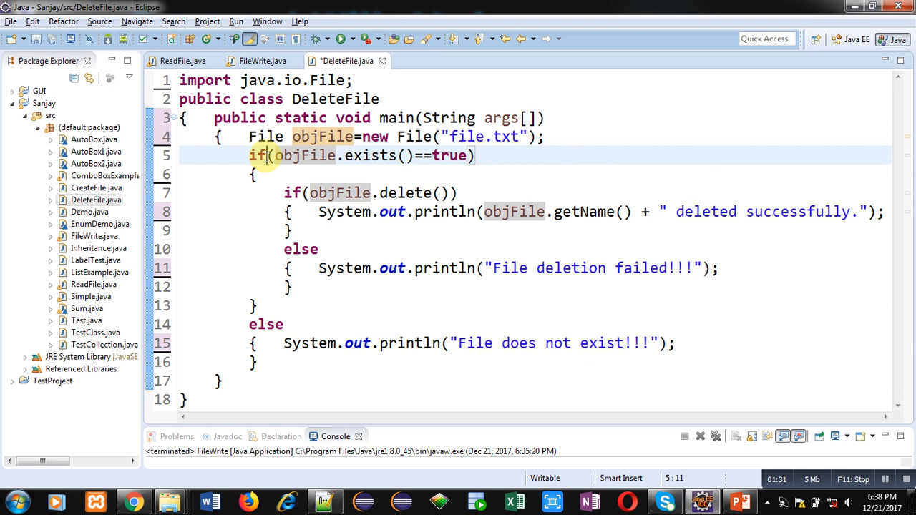
{"action": "left_click", "coordinate": [293, 193]}
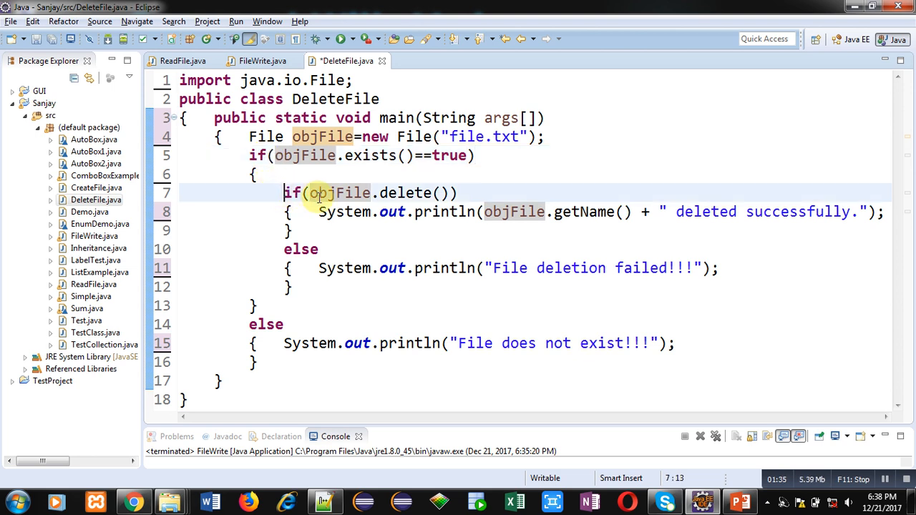
{"action": "mouse_move", "coordinate": [447, 194]}
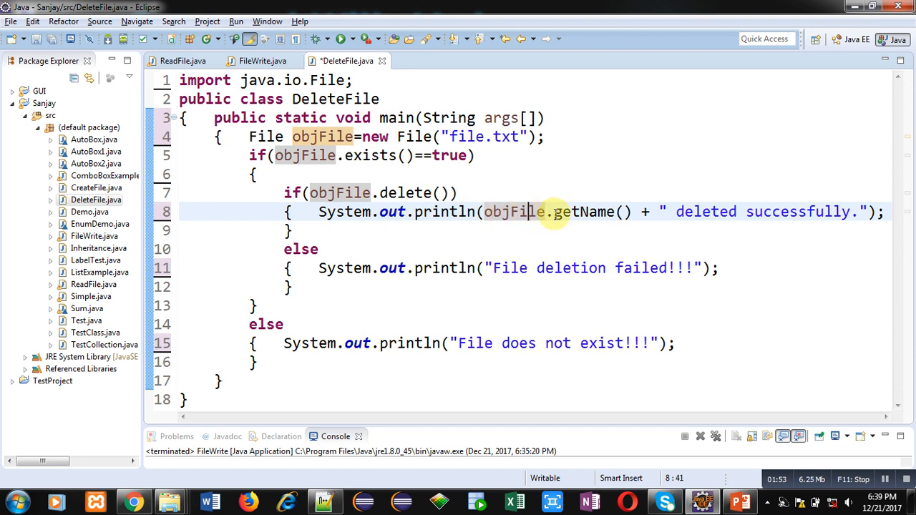
{"action": "mouse_move", "coordinate": [609, 212]}
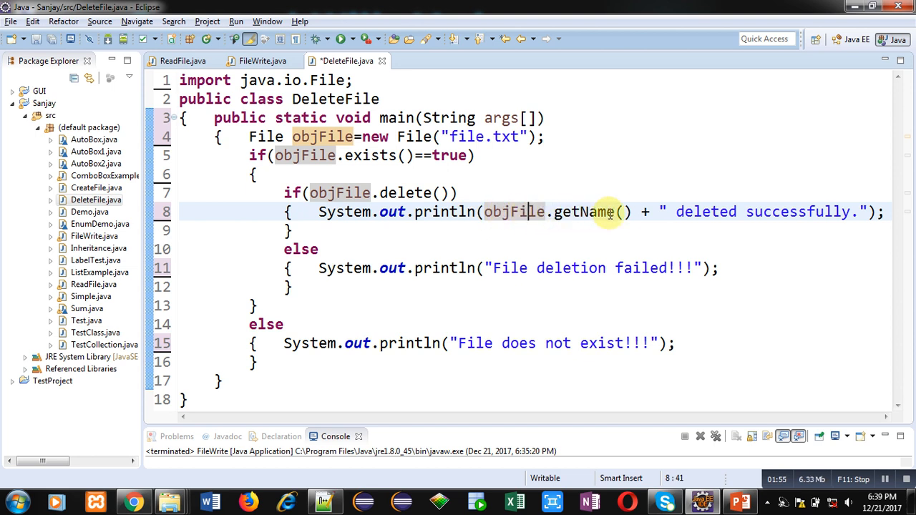
{"action": "mouse_move", "coordinate": [798, 211]}
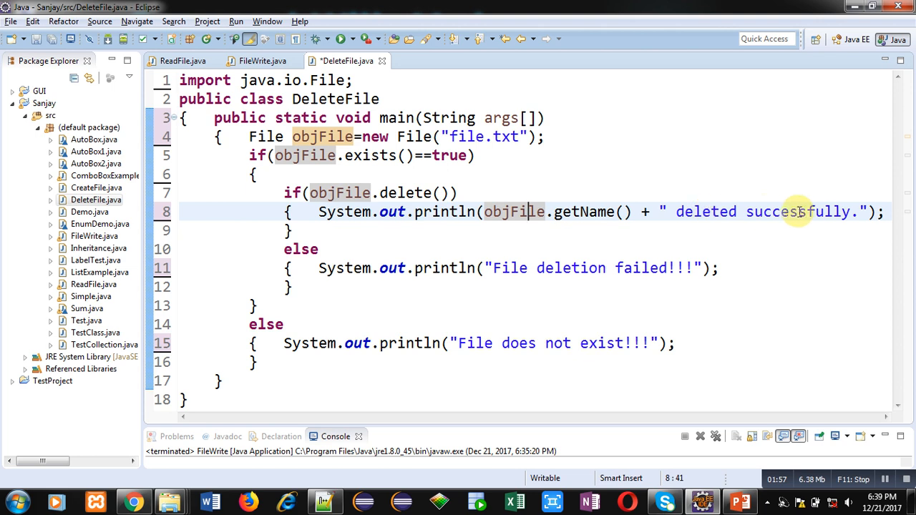
{"action": "double_click", "coordinate": [583, 211]}
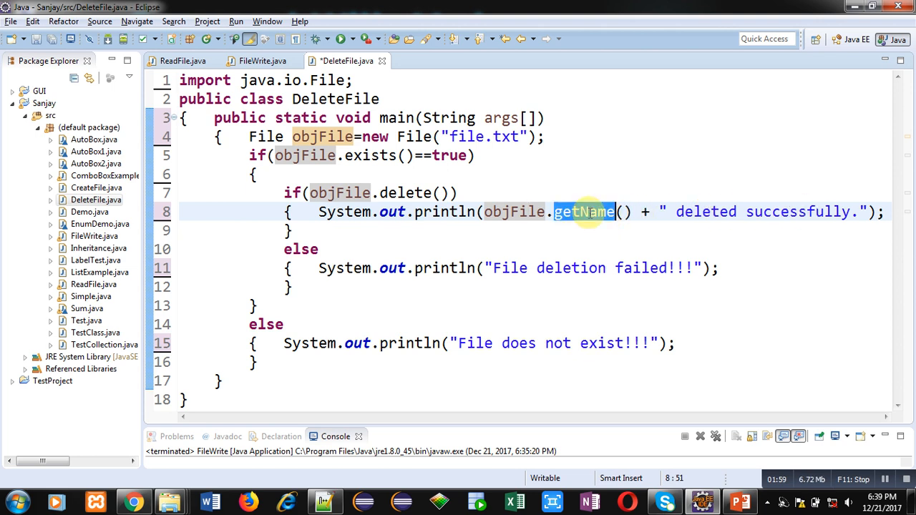
{"action": "mouse_move", "coordinate": [584, 211]}
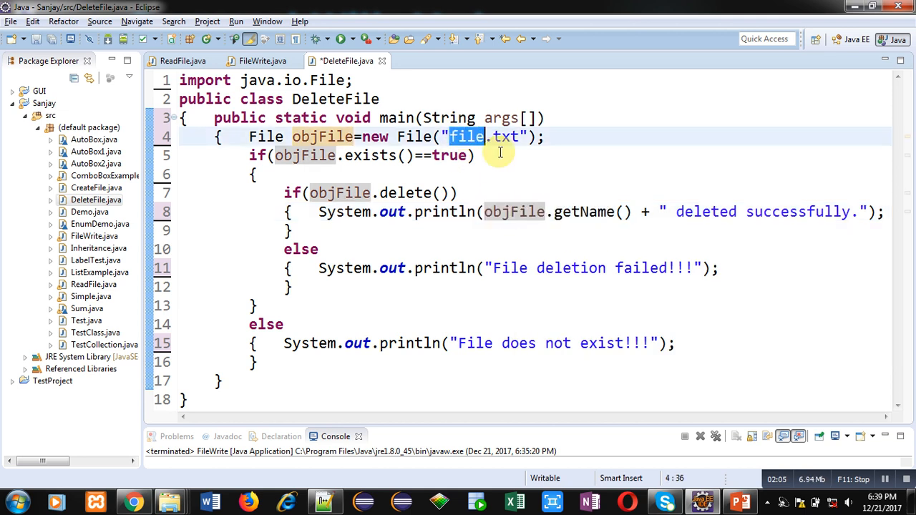
{"action": "left_click", "coordinate": [308, 211]}
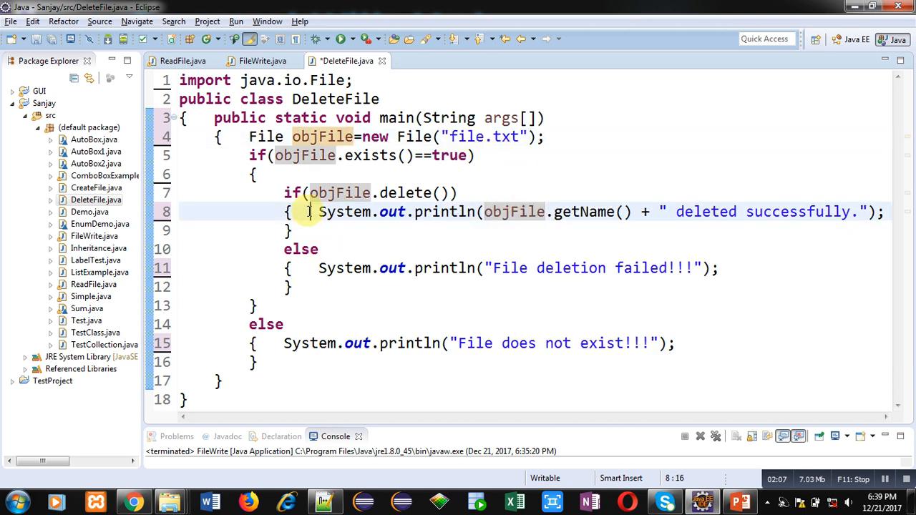
{"action": "left_click", "coordinate": [319, 268]}
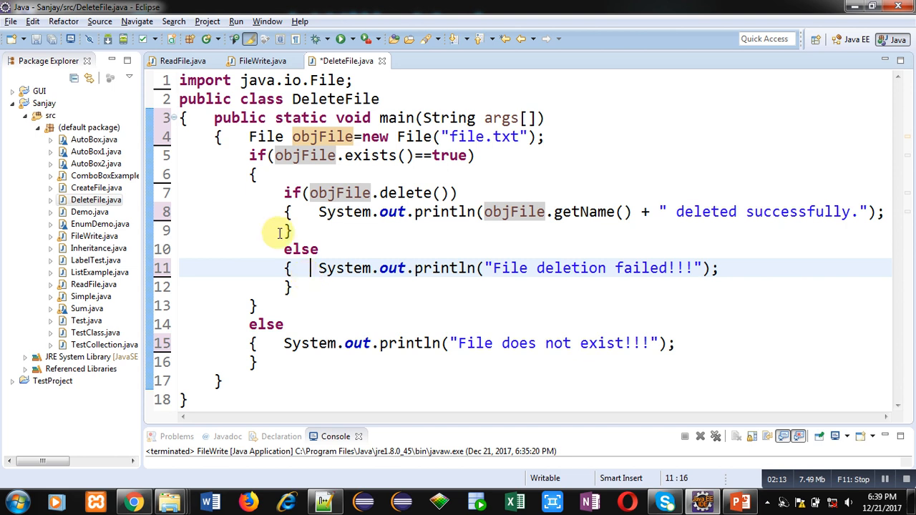
{"action": "left_click", "coordinate": [250, 155]}
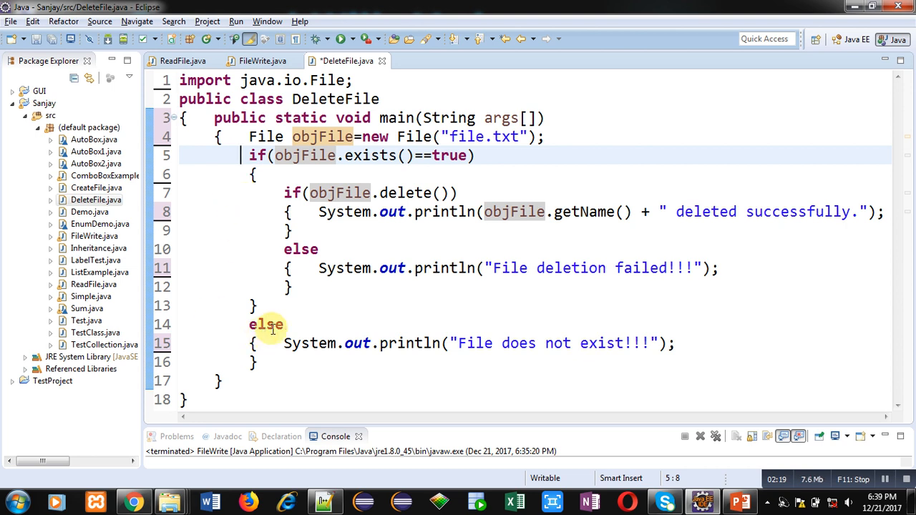
{"action": "left_click", "coordinate": [266, 325]}
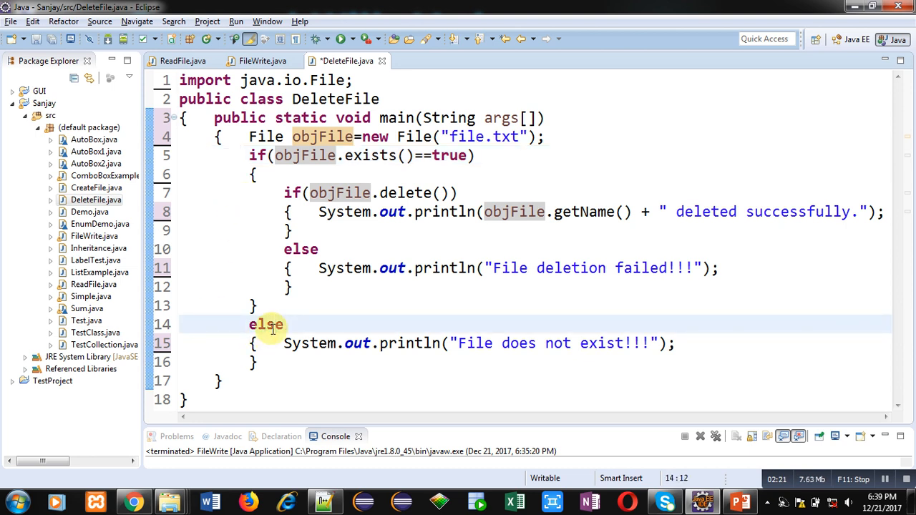
{"action": "left_click", "coordinate": [279, 343]}
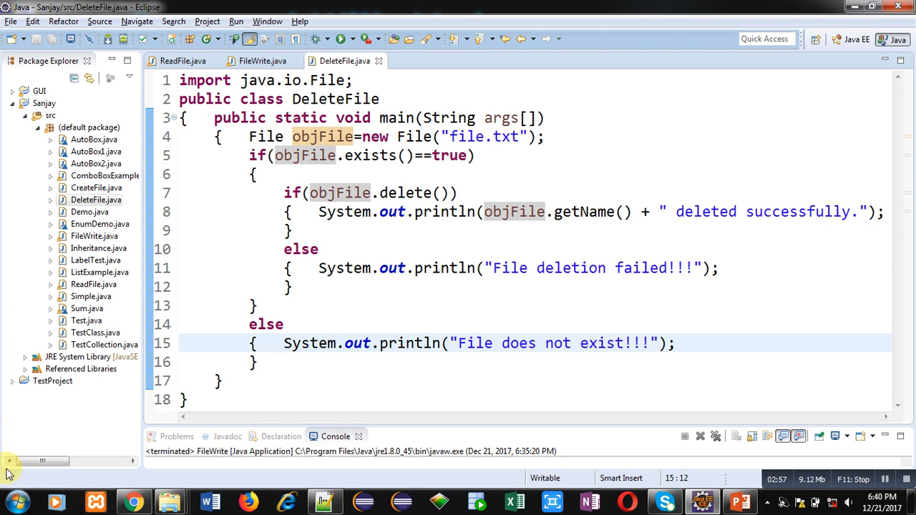
Browse to D:\practice\Sanjay in Windows Explorer and select file.txt
{"action": "left_click", "coordinate": [16, 502]}
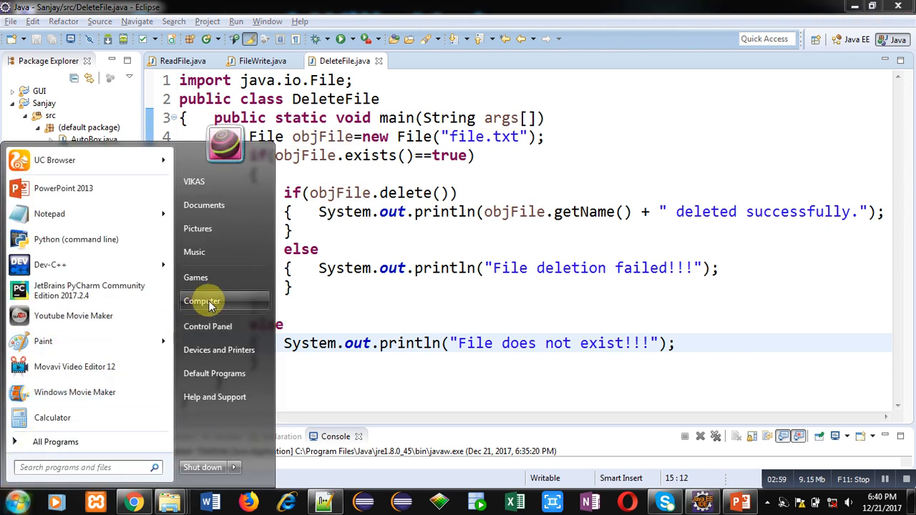
{"action": "left_click", "coordinate": [201, 301]}
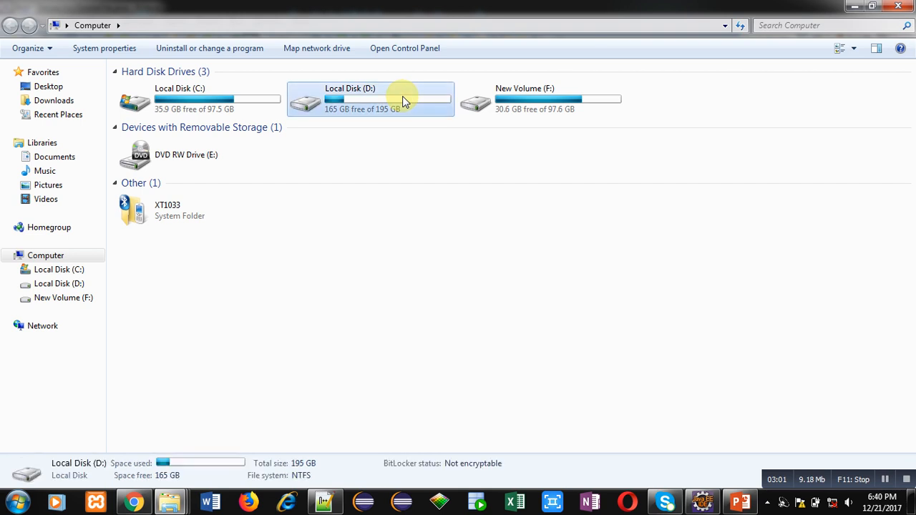
{"action": "double_click", "coordinate": [370, 98]}
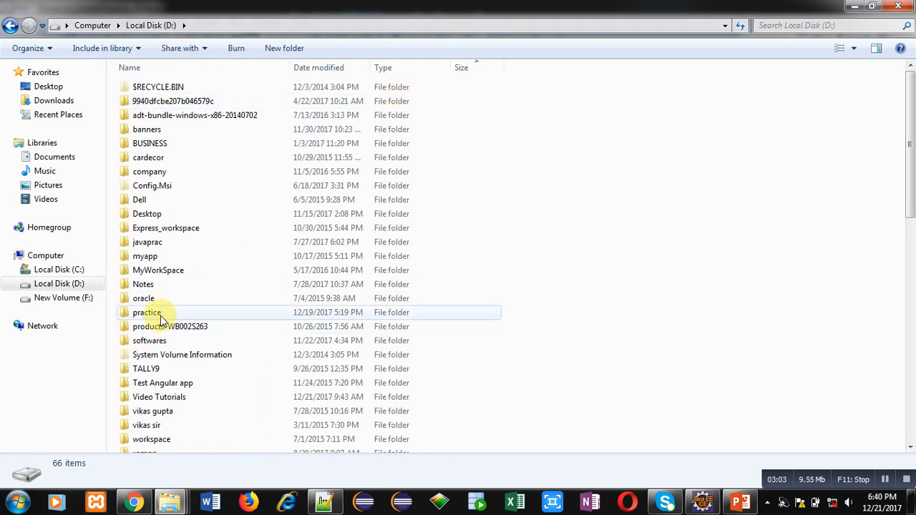
{"action": "double_click", "coordinate": [147, 313]}
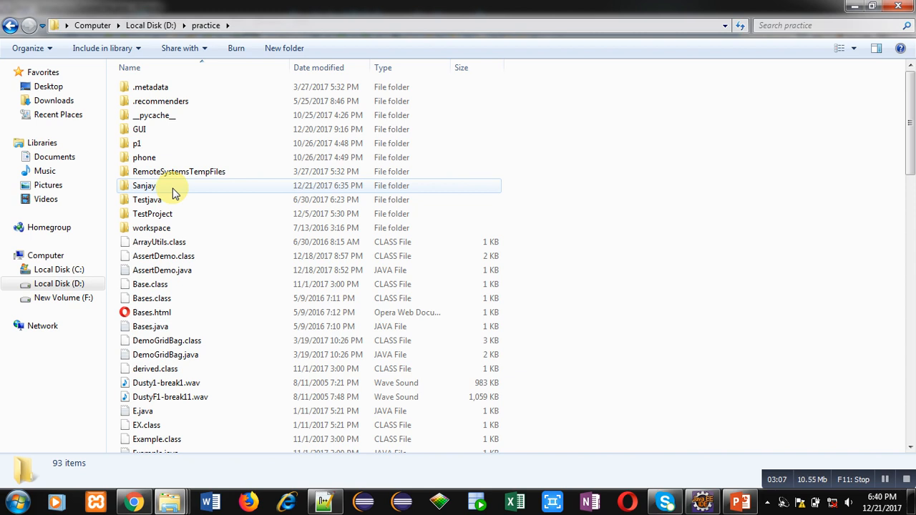
{"action": "double_click", "coordinate": [144, 185]}
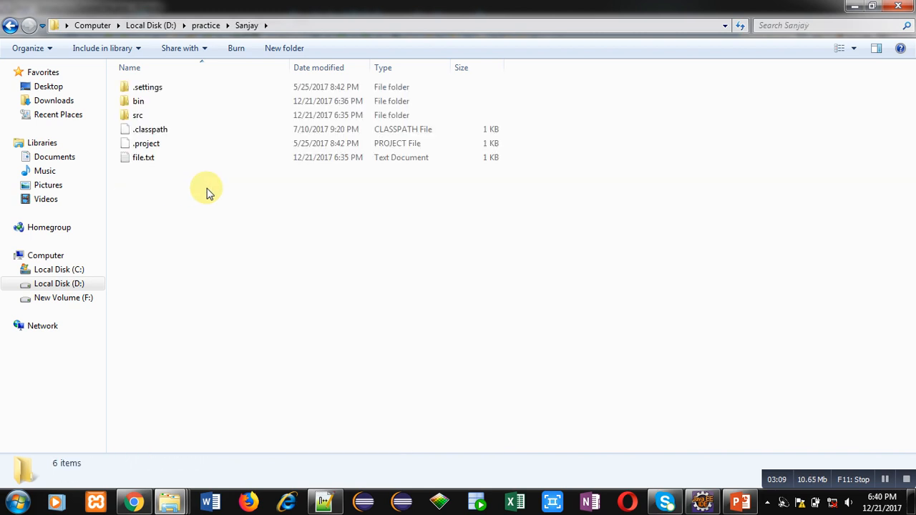
{"action": "left_click", "coordinate": [143, 157]}
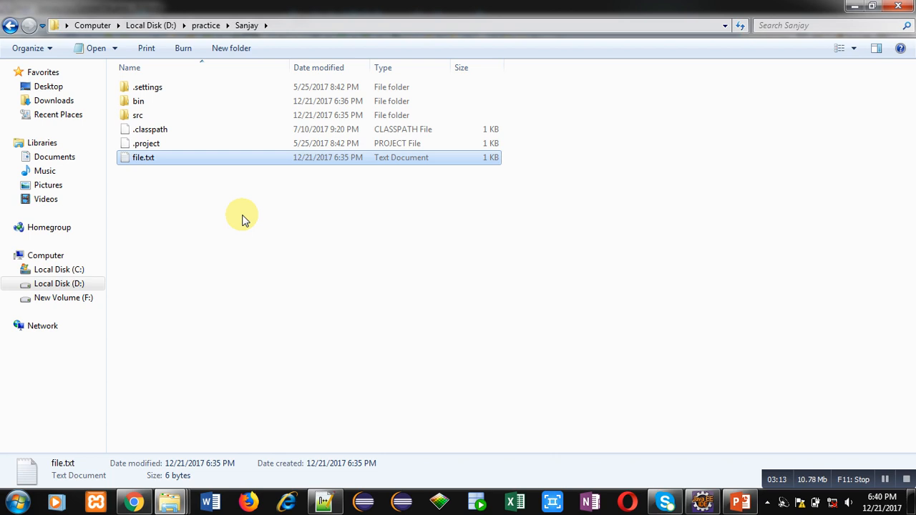
{"action": "left_click", "coordinate": [266, 262]}
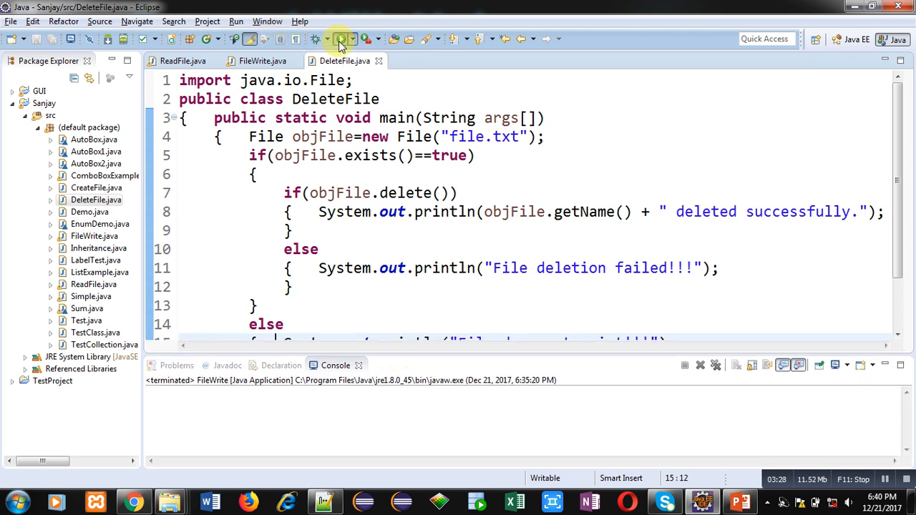
Run DeleteFile.java to delete file.txt, then return to the Eclipse workspace
{"action": "left_click", "coordinate": [341, 39]}
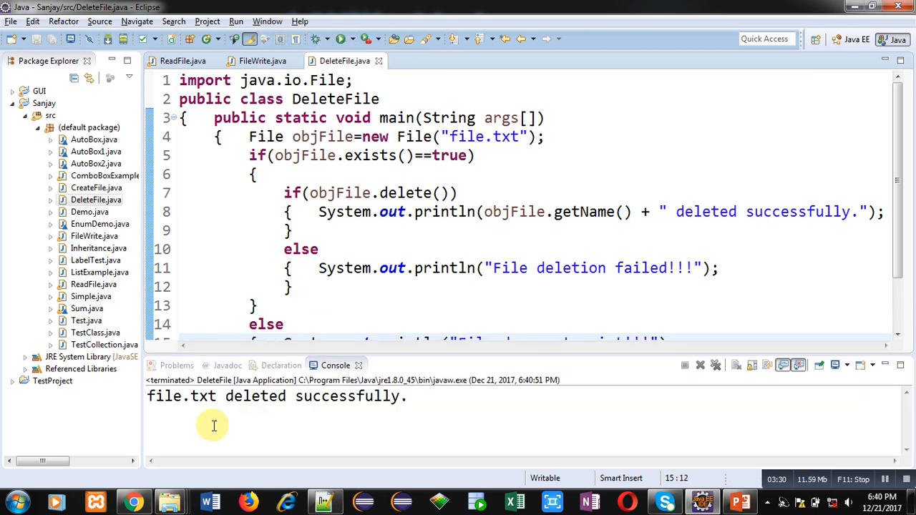
{"action": "mouse_move", "coordinate": [207, 404]}
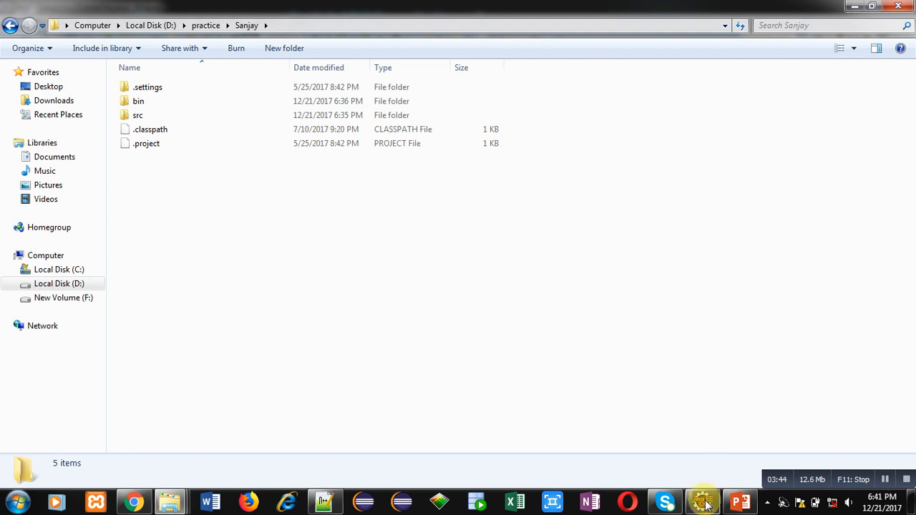
{"action": "left_click", "coordinate": [701, 501]}
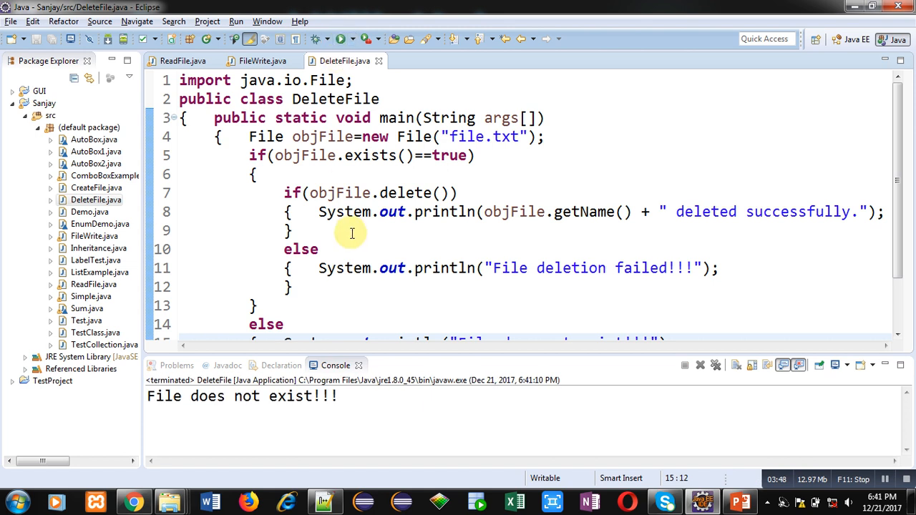
{"action": "mouse_move", "coordinate": [333, 286]}
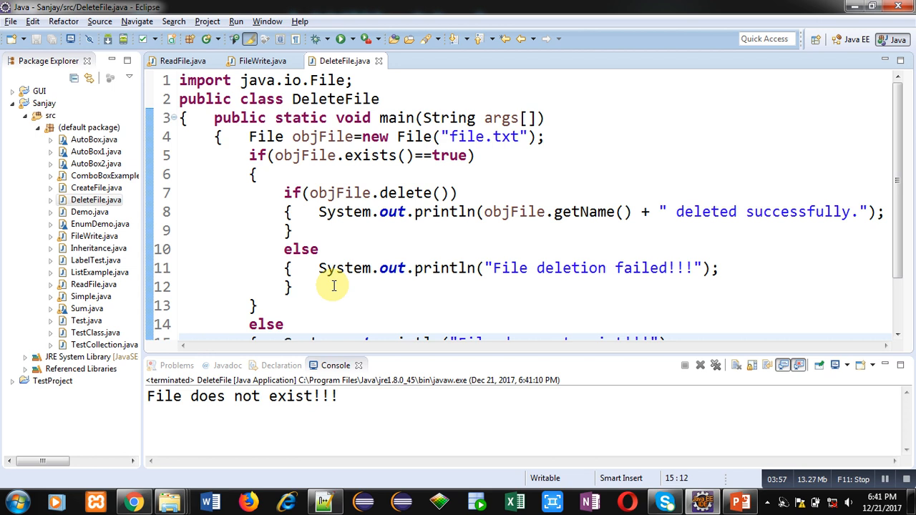
{"action": "mouse_move", "coordinate": [330, 298]}
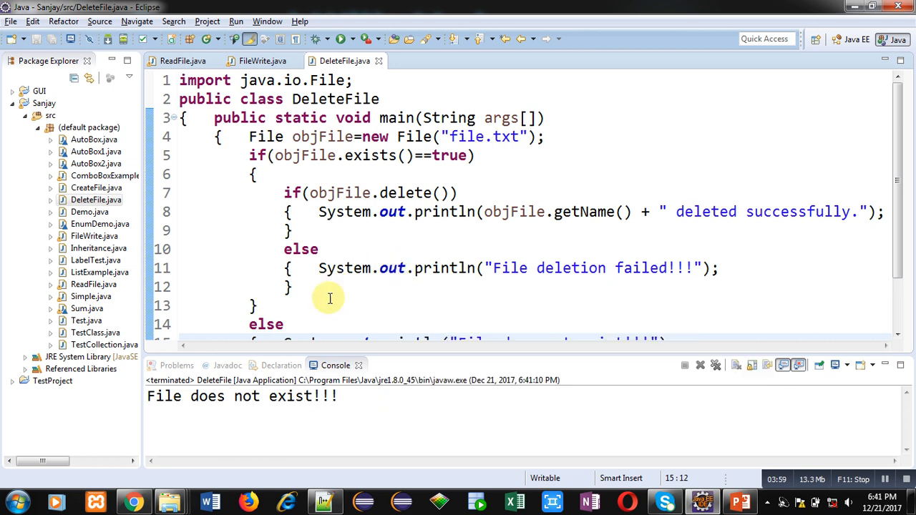
{"action": "mouse_move", "coordinate": [320, 303]}
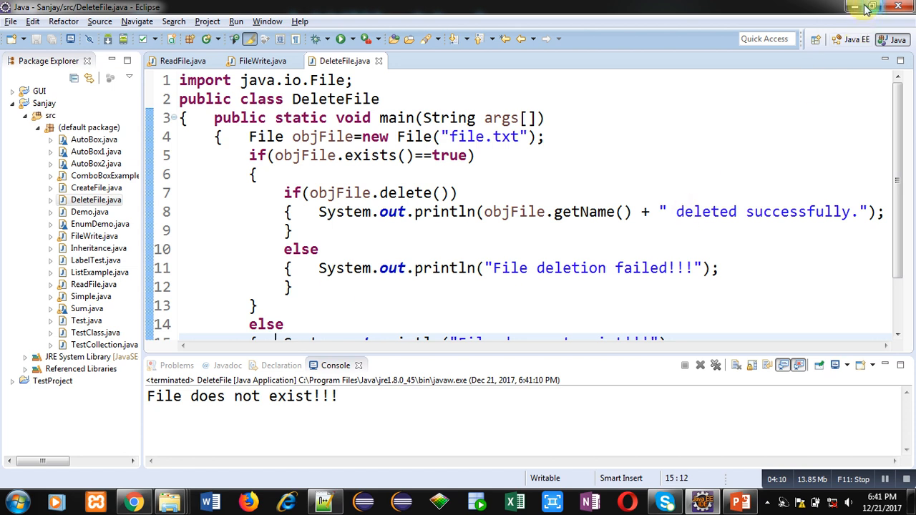
Minimize the Eclipse window to reveal the desktop
{"action": "left_click", "coordinate": [854, 6]}
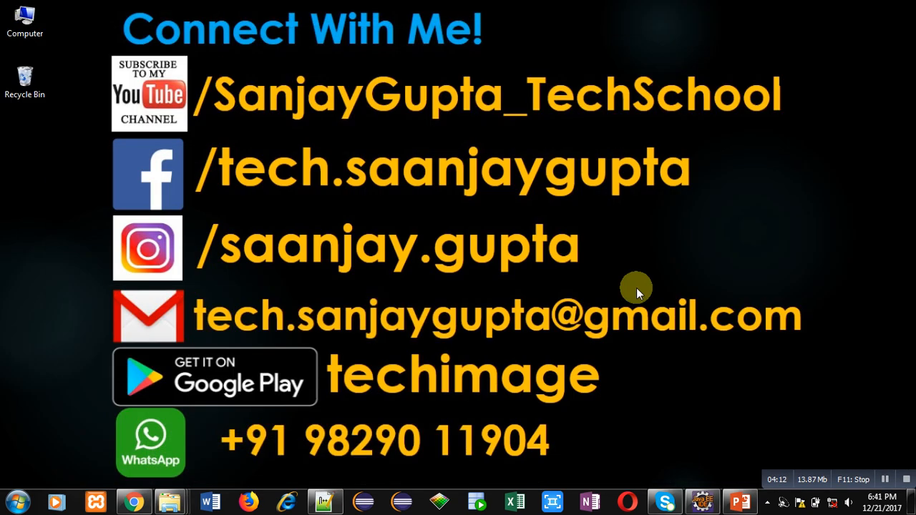
{"action": "mouse_move", "coordinate": [643, 387]}
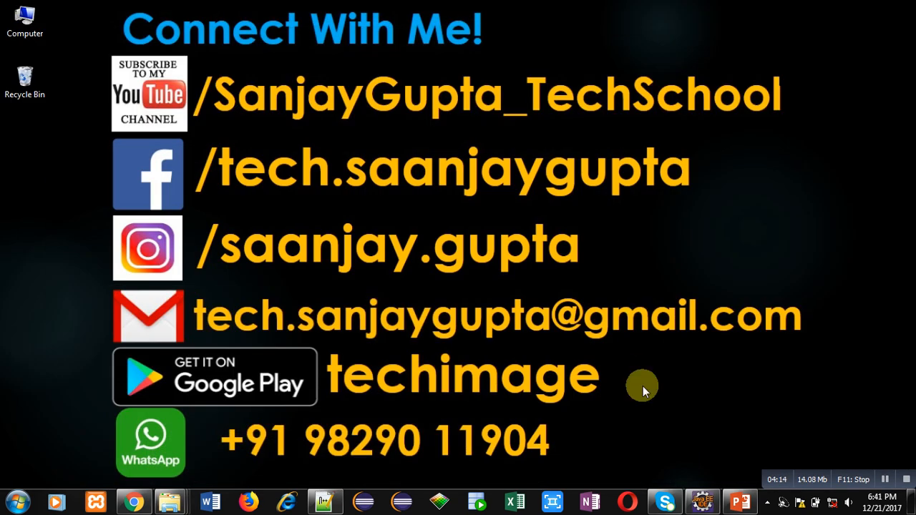